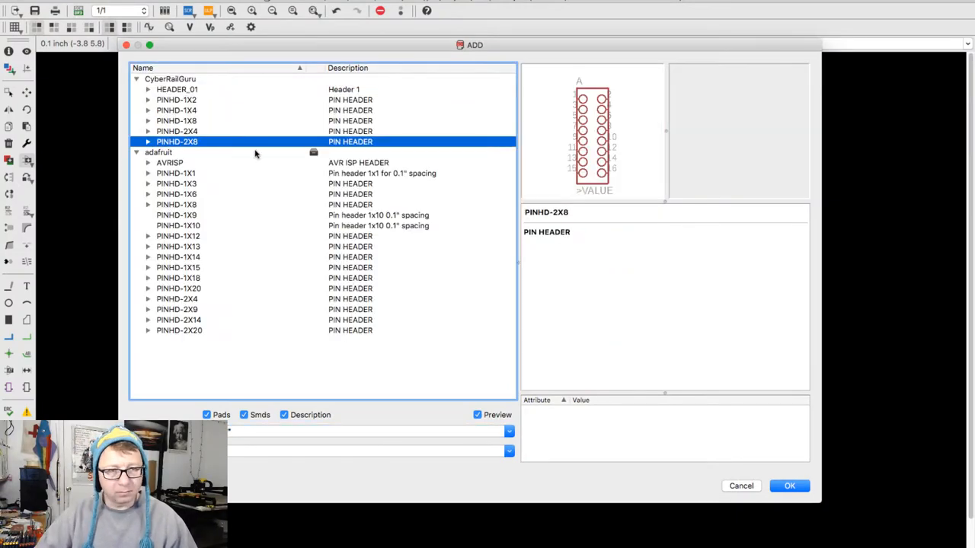
# Place the PINHD-1X8 header and the 74LS245N transceiver in its DIL20 package.
pyautogui.click(789, 486)
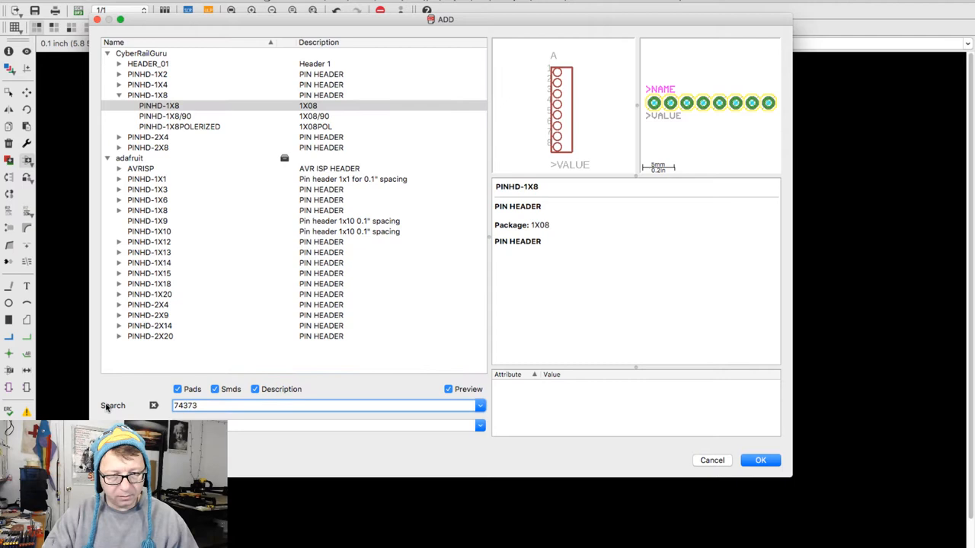
pyautogui.write('74*')
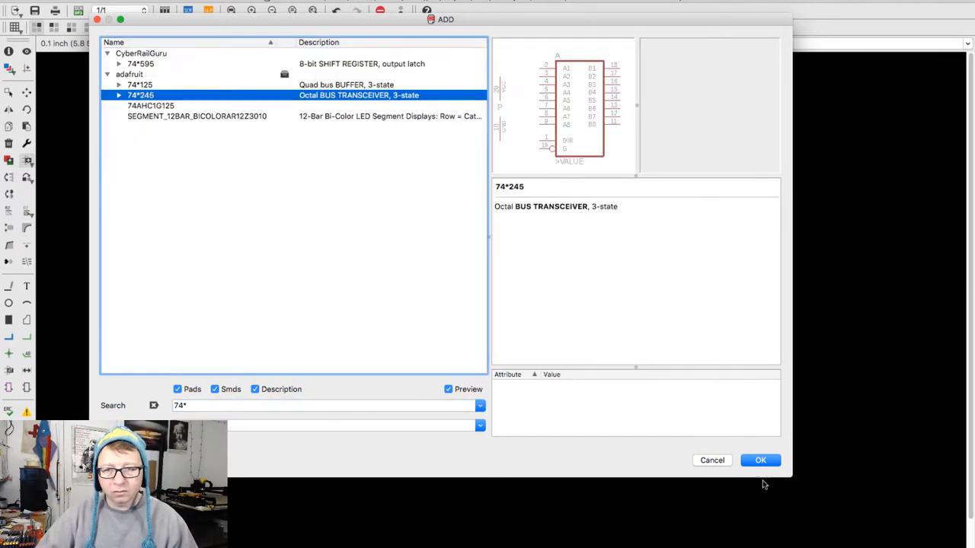
pyautogui.click(119, 94)
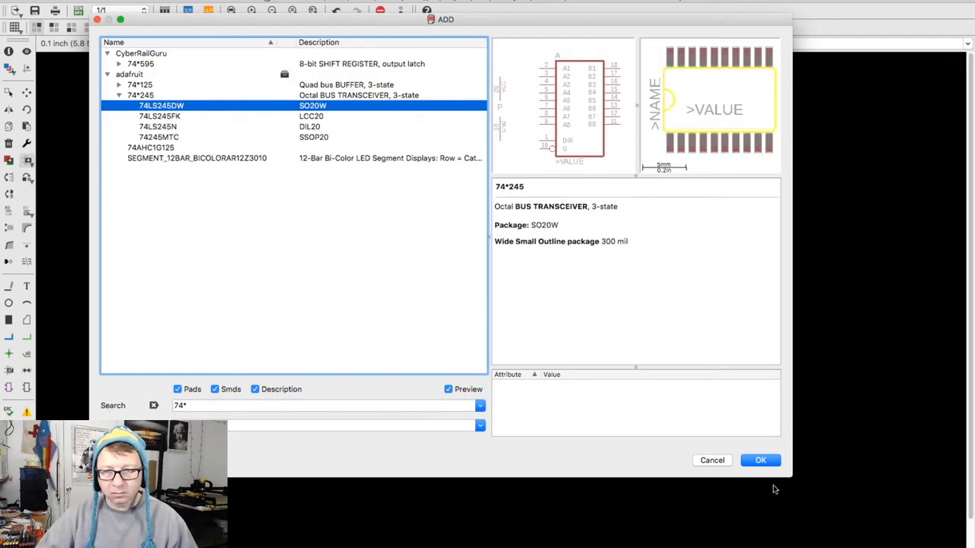
pyautogui.click(760, 460)
pyautogui.write('sip*')
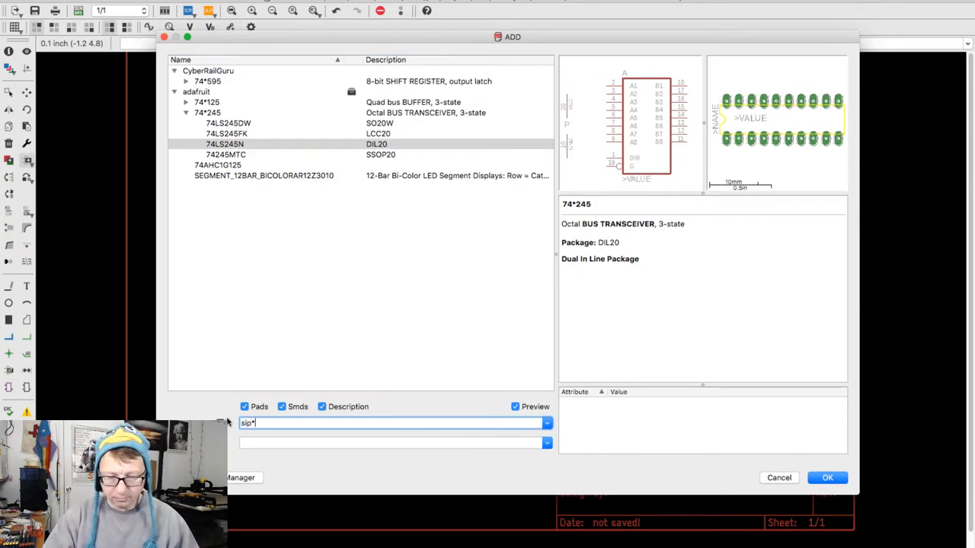
# Search resistor* and place a basic resistor variant on the sheet.
pyautogui.write('resistor*')
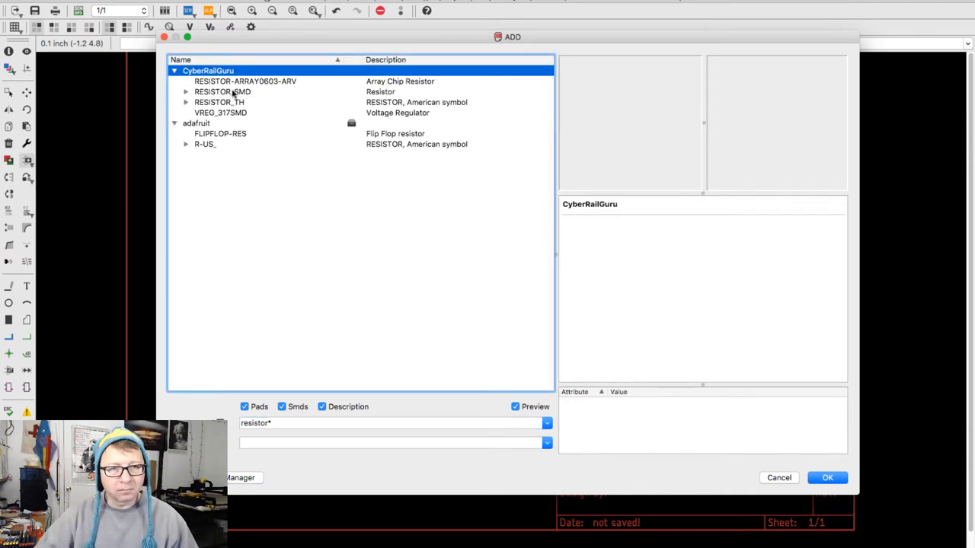
pyautogui.click(222, 91)
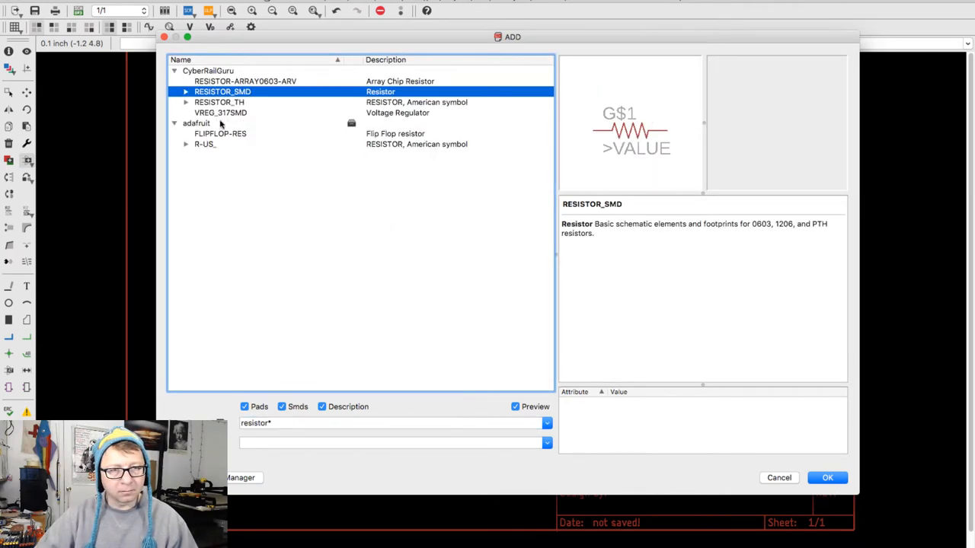
pyautogui.click(827, 478)
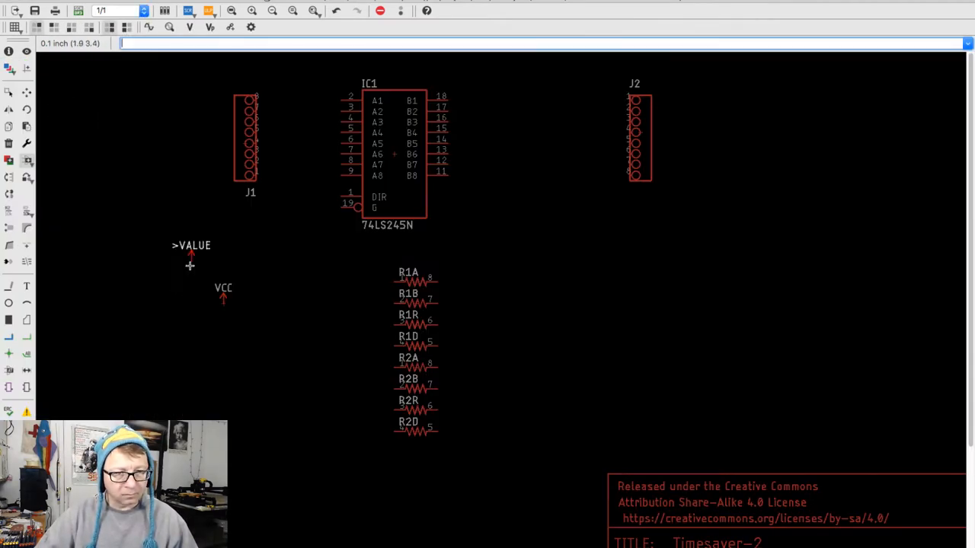
# Draw a net from the first header's pins to the transceiver's A inputs.
pyautogui.moveTo(192, 246); pyautogui.dragTo(495, 491)
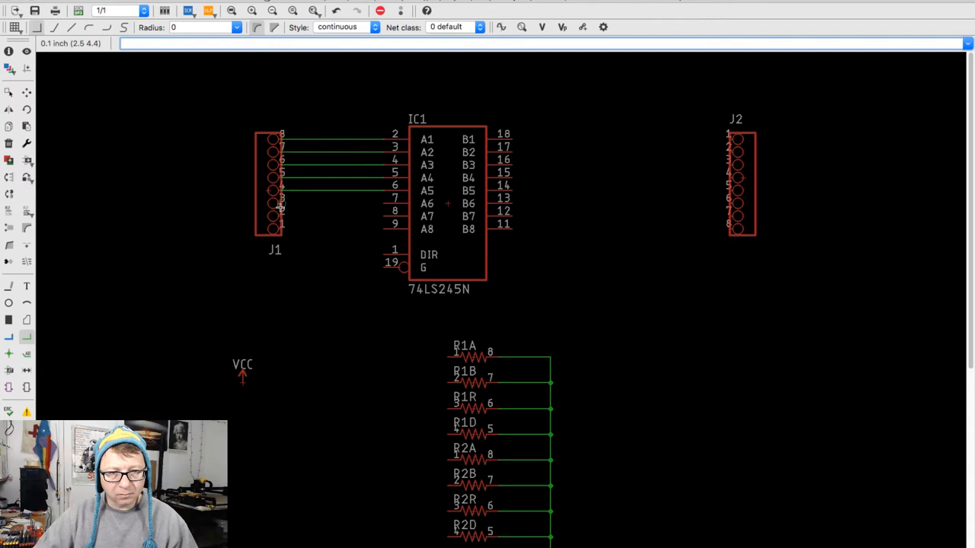
pyautogui.scroll(-3)
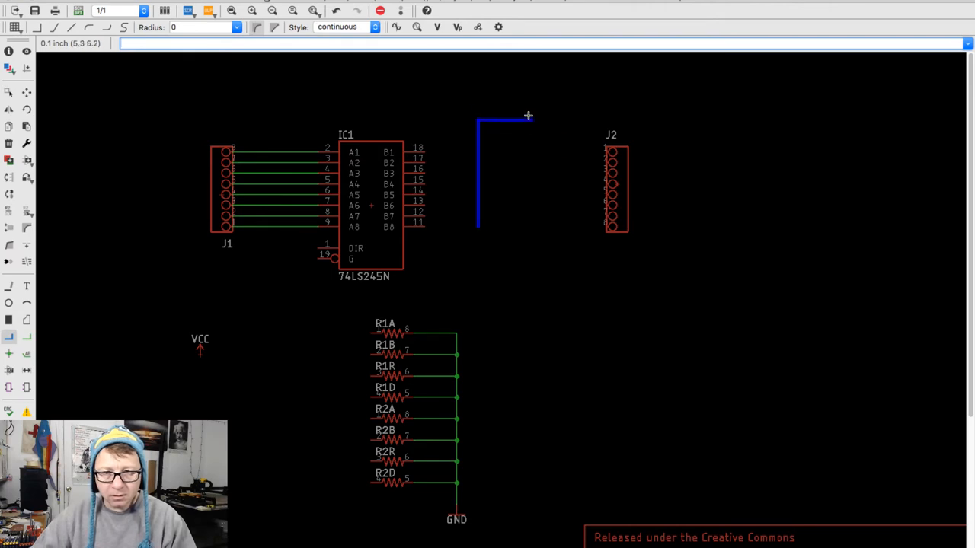
# Lay out the inverted-U bus path between the transceiver and the second header.
pyautogui.click(26, 213)
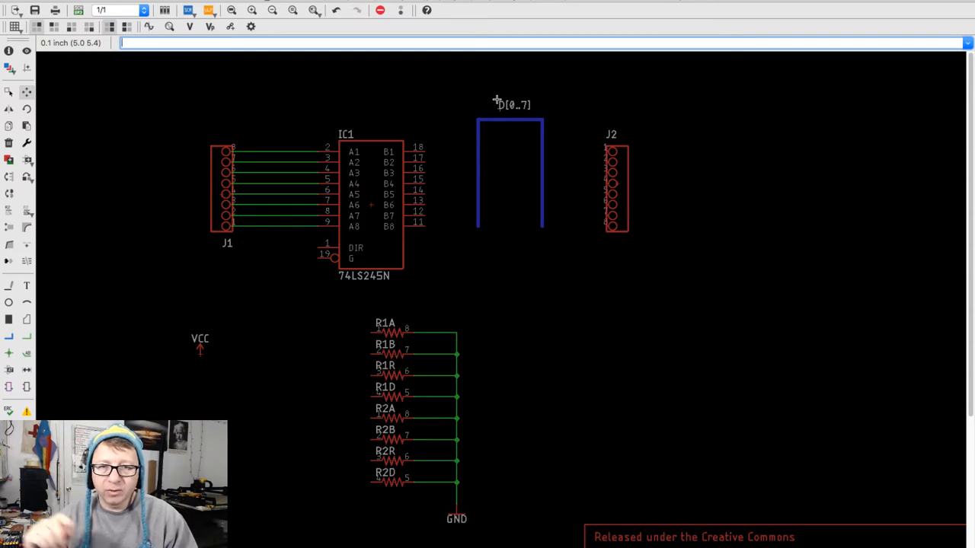
pyautogui.moveTo(165, 313)
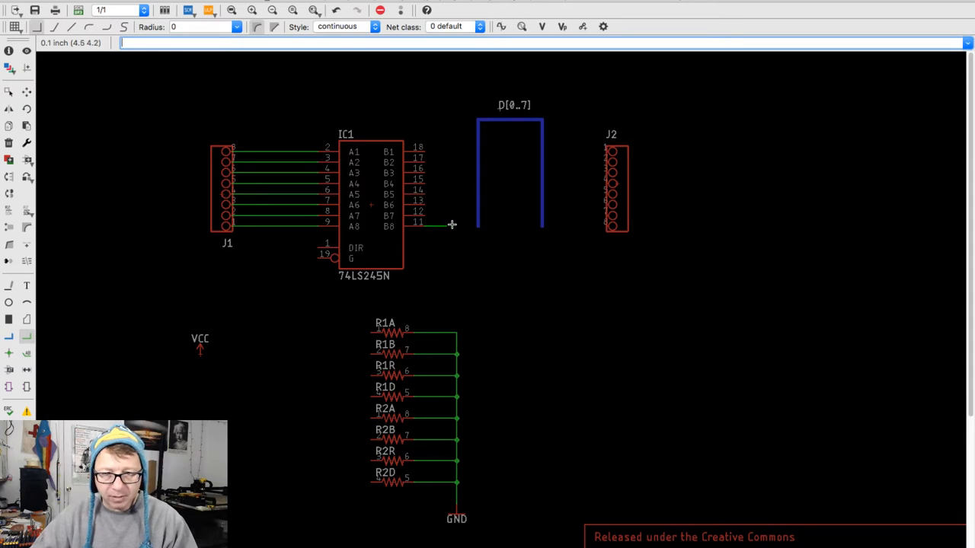
# Run a net from a transceiver B pin into the D[0..7] bus.
pyautogui.click(452, 224)
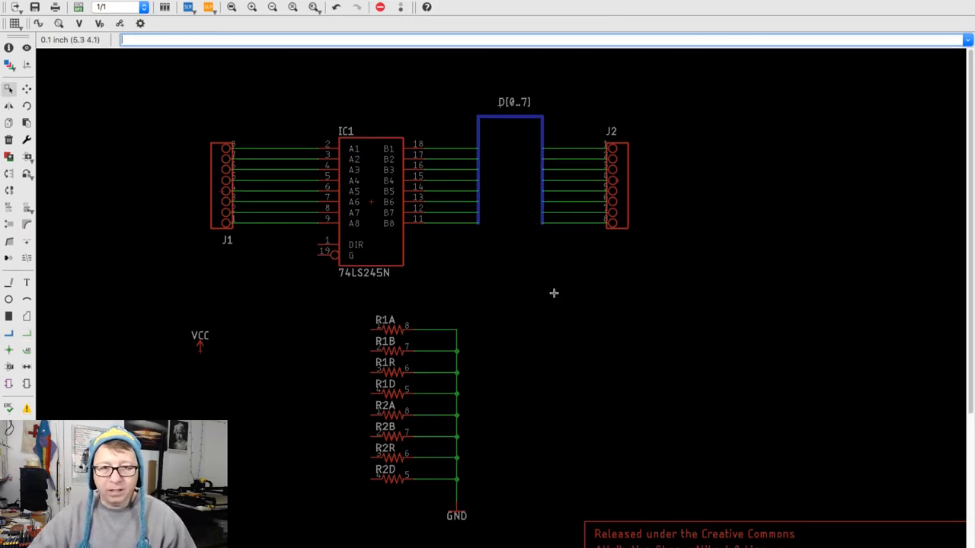
pyautogui.moveTo(573, 354)
pyautogui.write('D[0..')
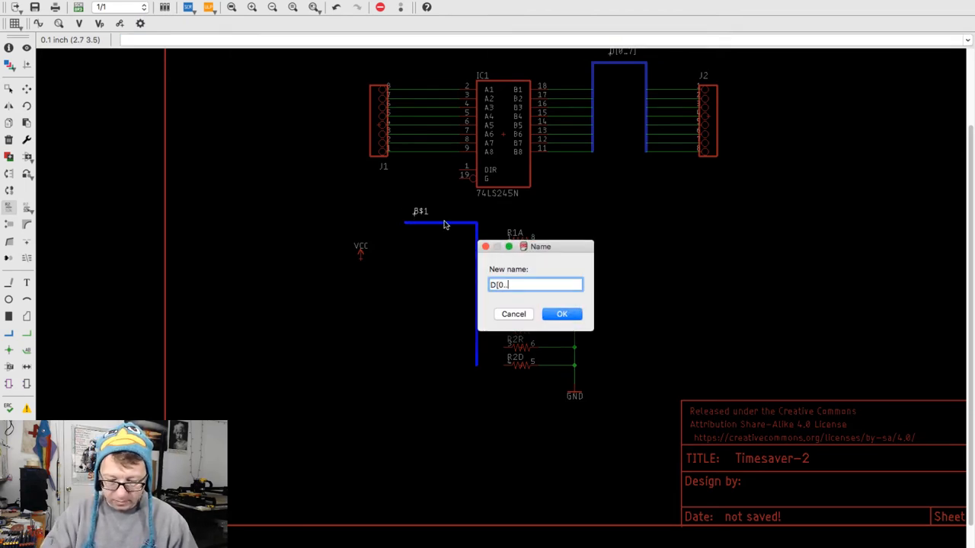
# Rename the new bus B$1 to D[0..7] and join it with the existing data bus.
pyautogui.click(562, 314)
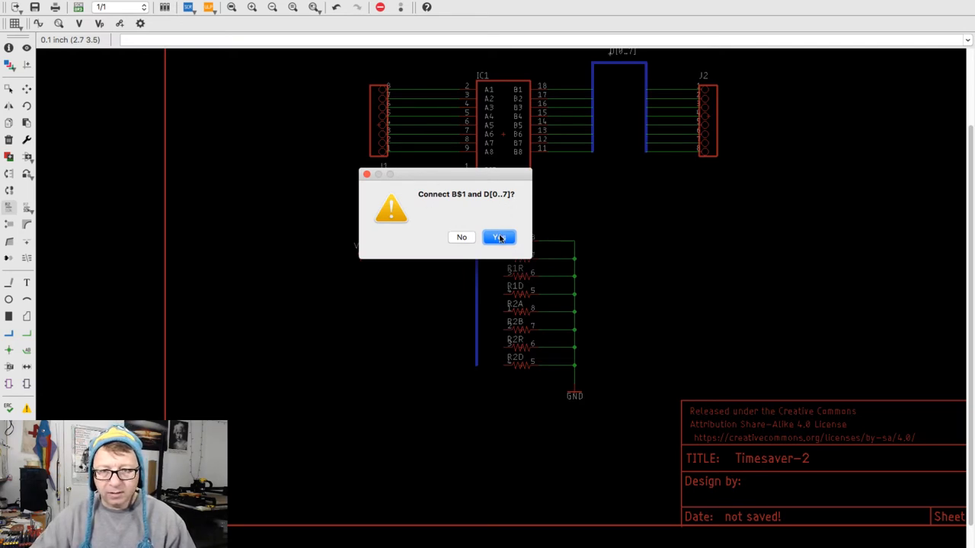
pyautogui.click(498, 238)
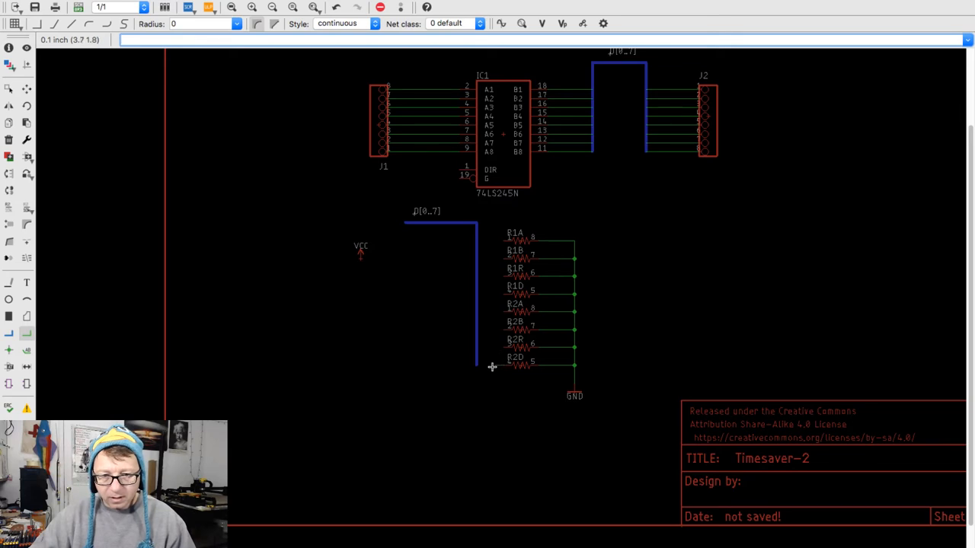
# Draw a net from the resistor bus and attach it to signal D0.
pyautogui.click(494, 367)
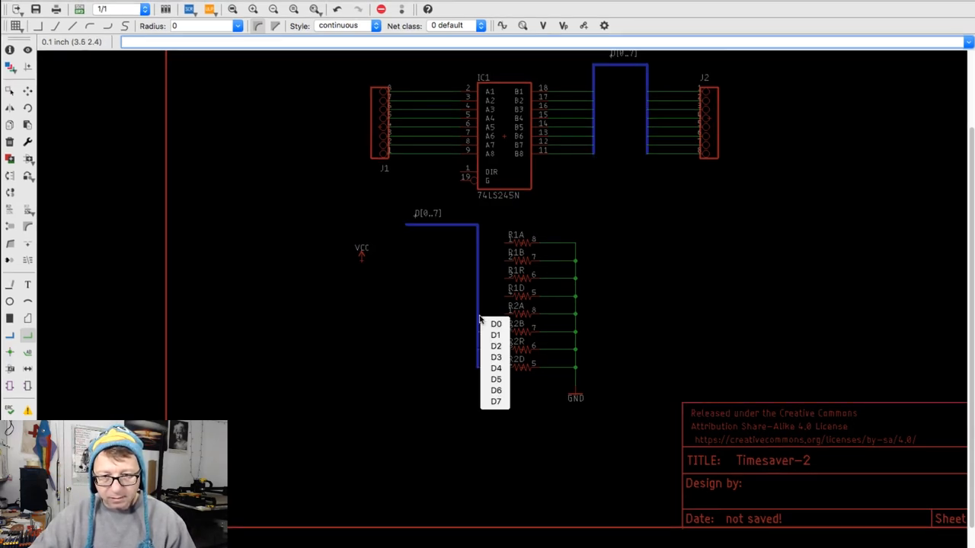
pyautogui.click(496, 323)
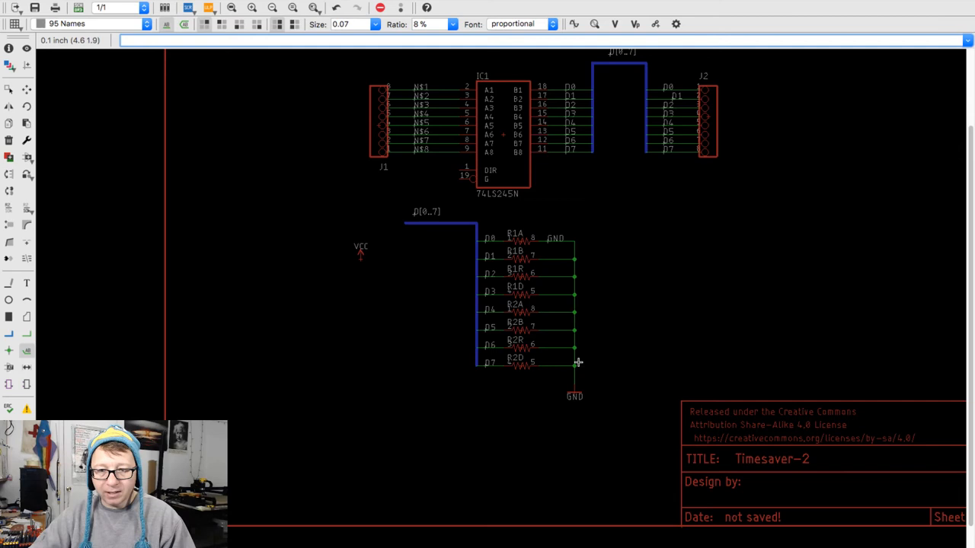
pyautogui.moveTo(607, 253)
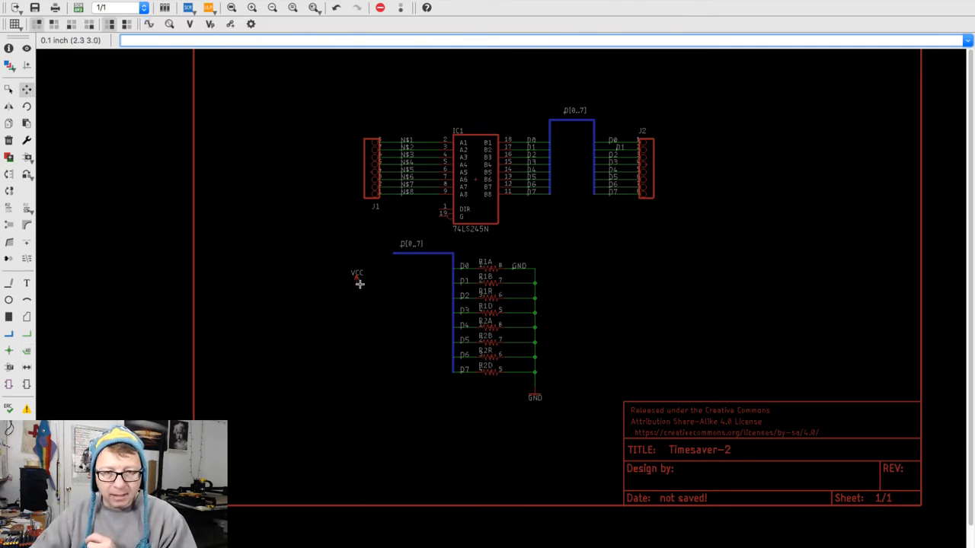
# Move VCC above the first header and reposition the grouped resistor block.
pyautogui.moveTo(357, 278); pyautogui.dragTo(328, 92)
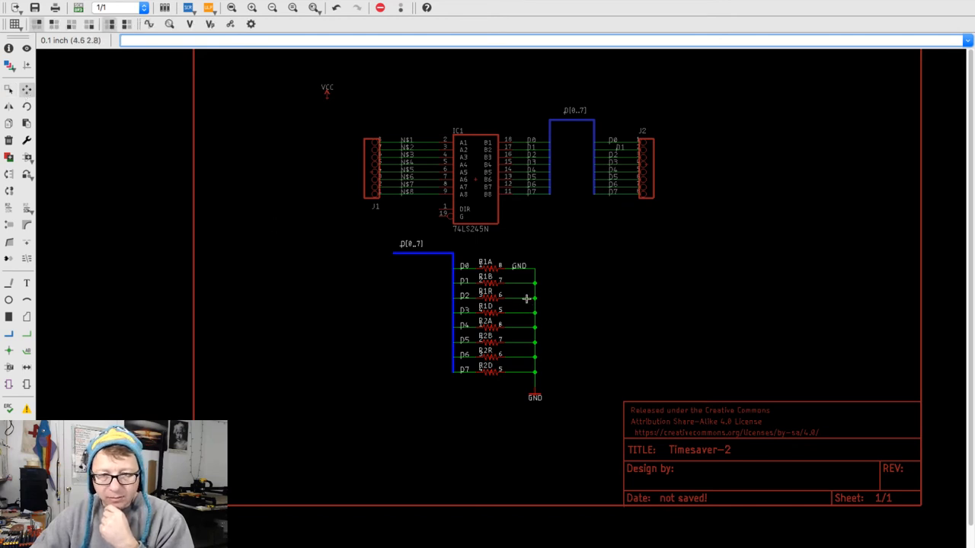
pyautogui.rightClick(526, 299)
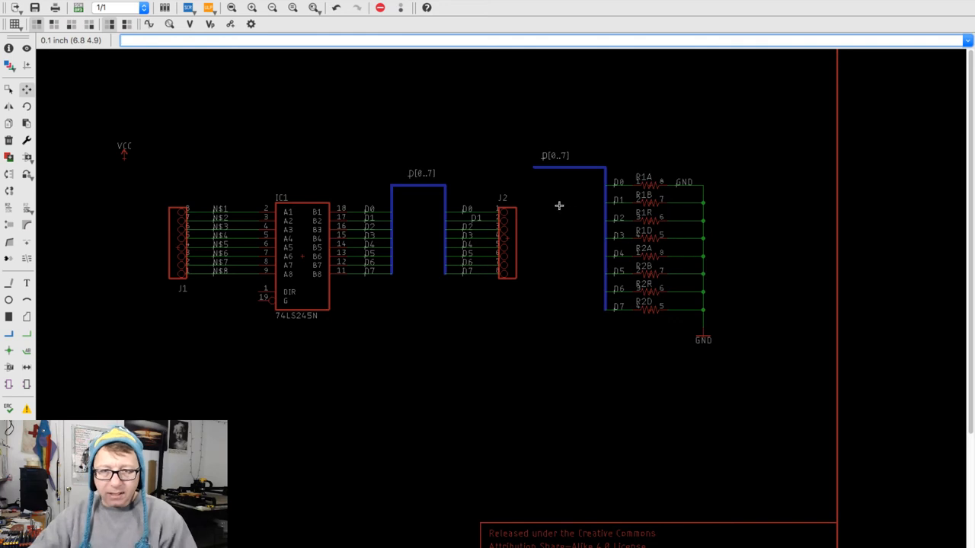
pyautogui.moveTo(448, 198)
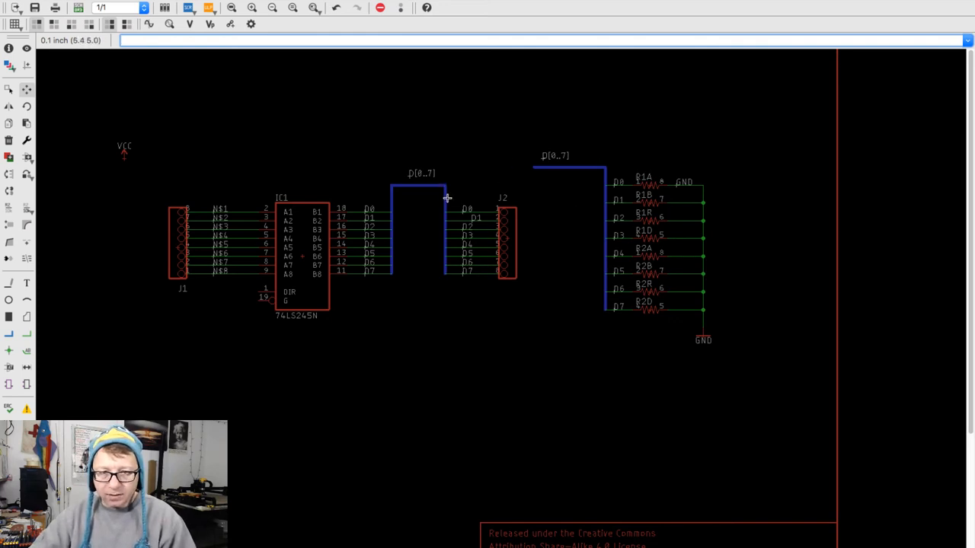
pyautogui.moveTo(600, 195)
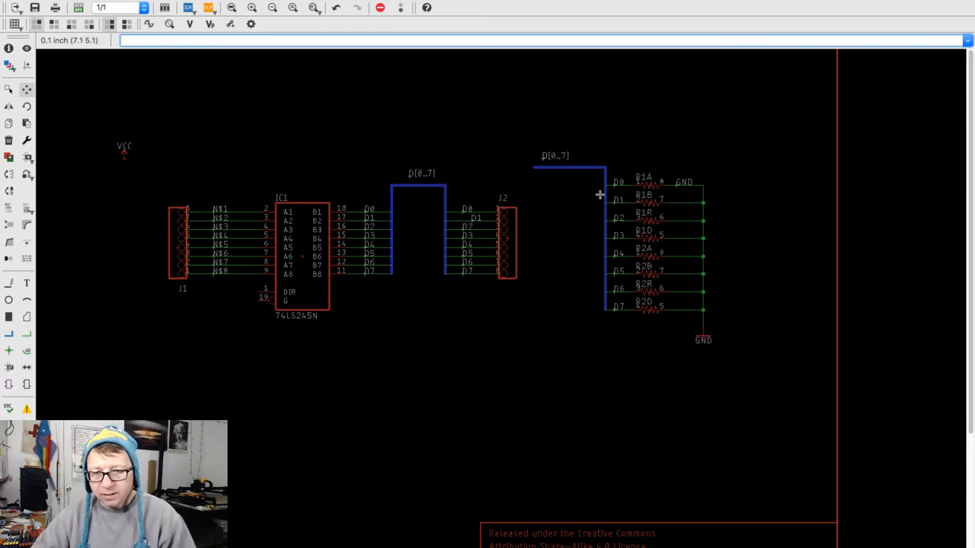